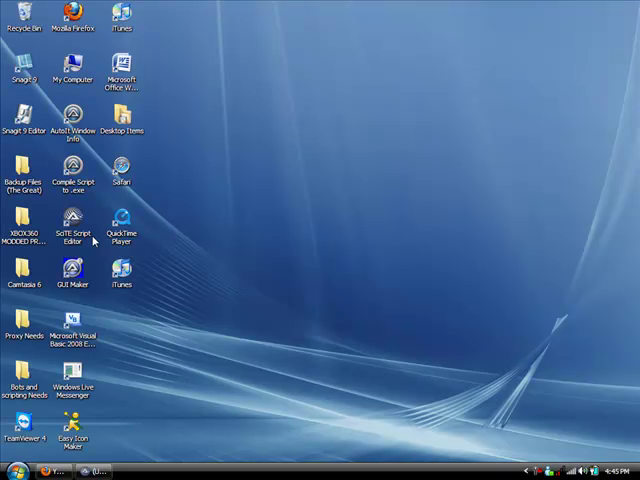
Start a new form in GUI Builder and place a button captioned Start.
click(72, 270)
text(S)
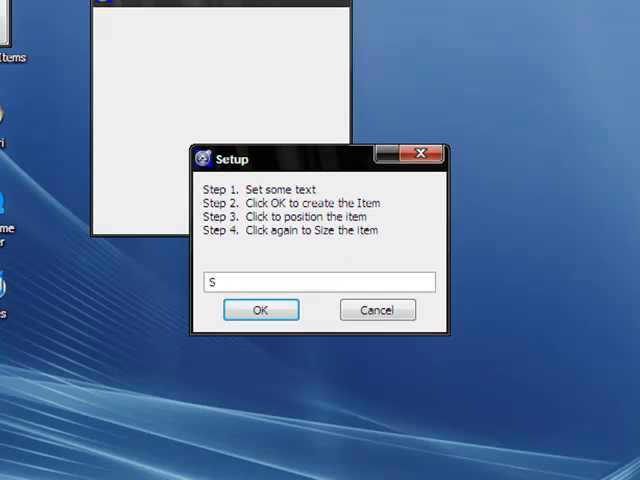
click(260, 308)
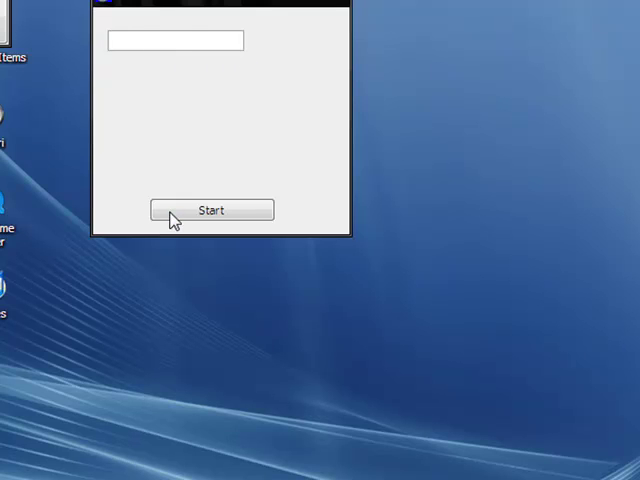
click(212, 210)
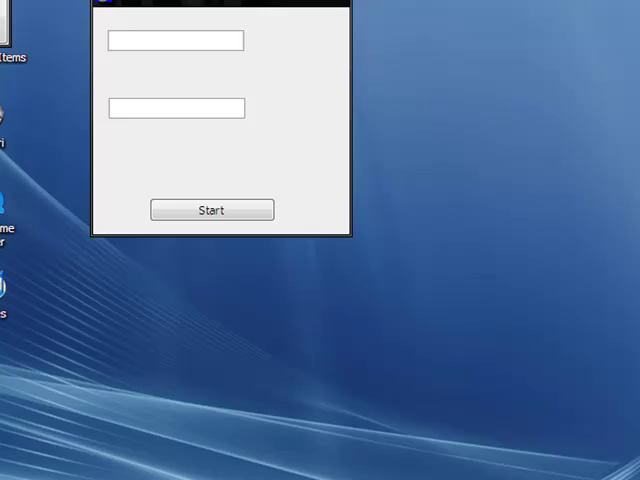
Add the 'Delay?' label and a 'How many reps done :' label to the form.
click(212, 210)
text(De)
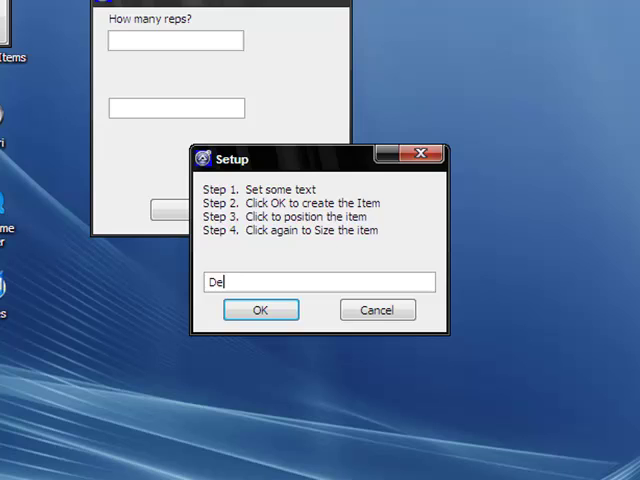
click(260, 308)
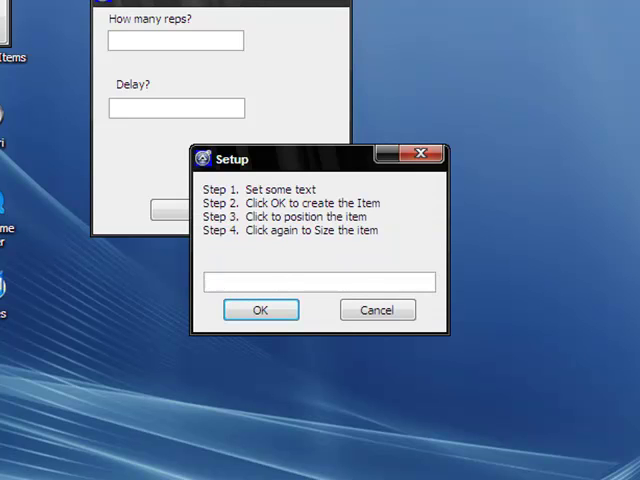
text(How many reps do)
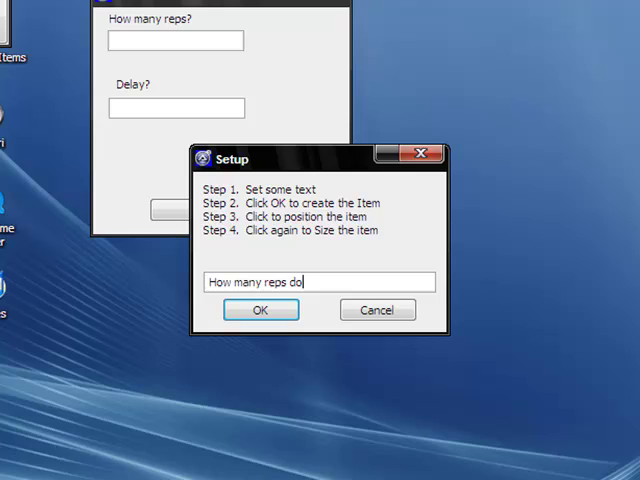
click(260, 308)
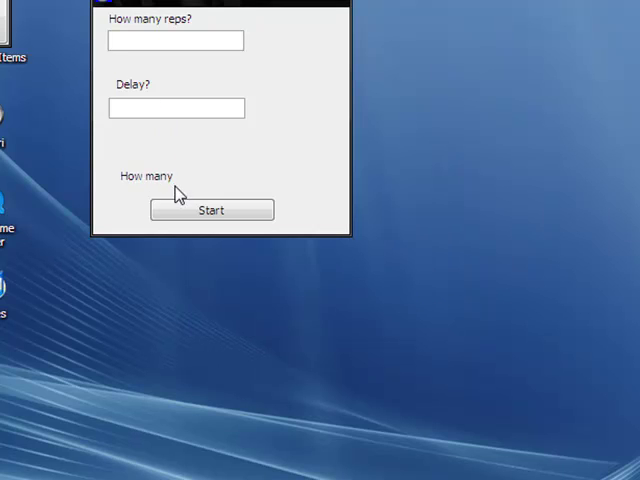
mouse_move(164, 180)
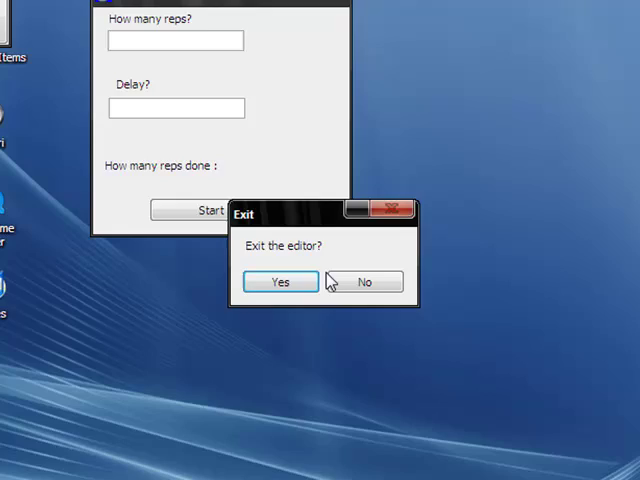
Exit the builder editor and save the generated form script as looper.
click(280, 280)
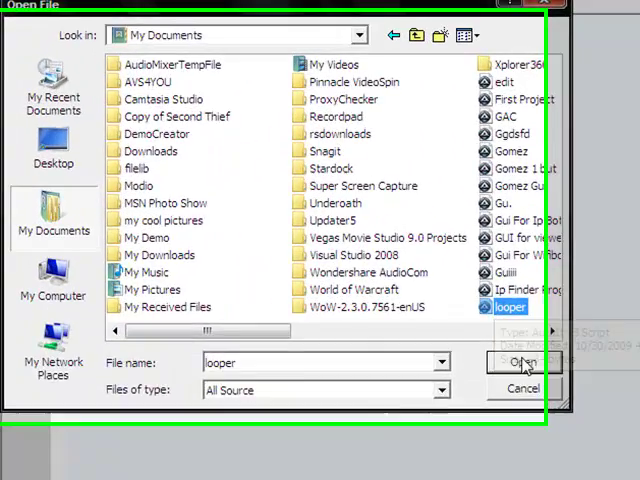
click(524, 362)
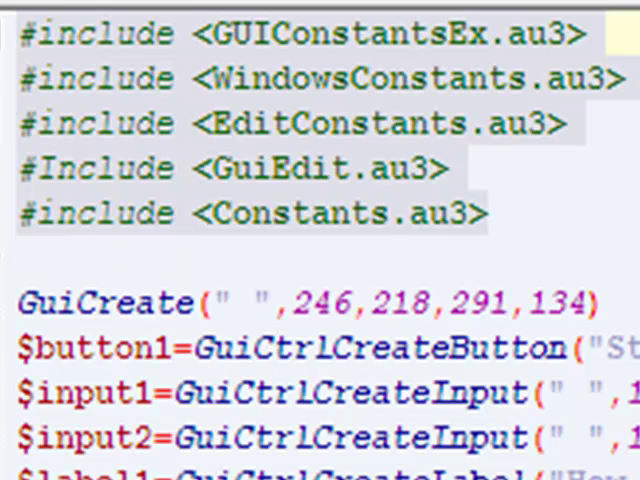
mouse_move(504, 262)
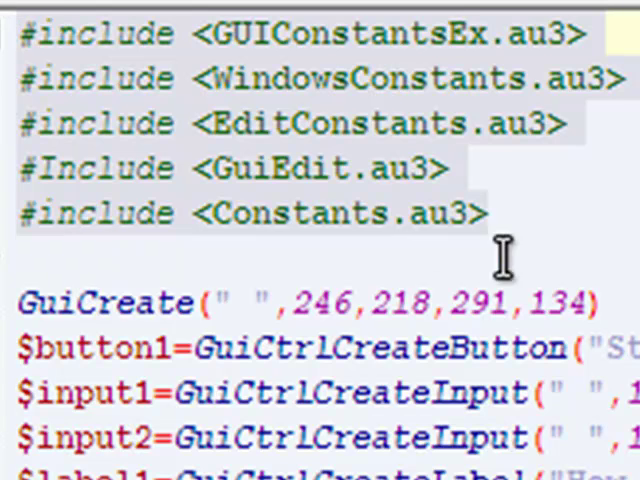
Run the script with F5 to test the form, then close the test window.
scroll(down, 3)
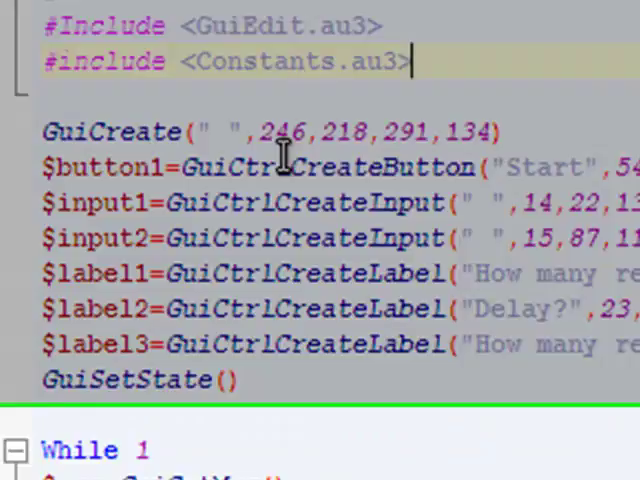
key(F5)
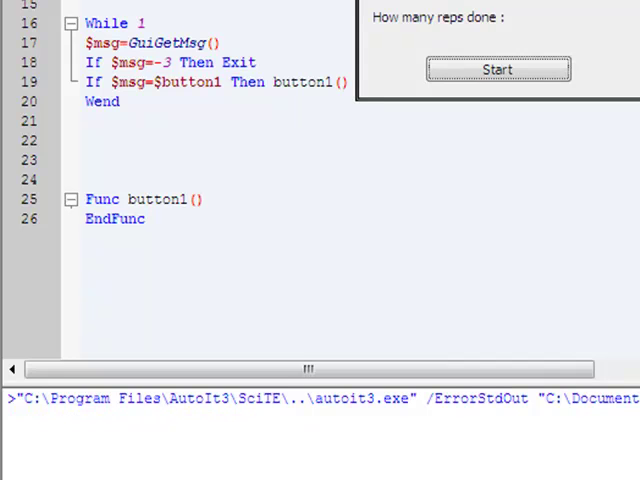
click(496, 68)
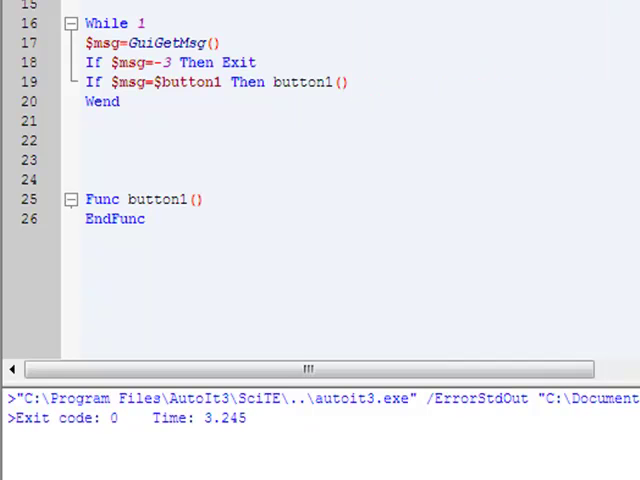
mouse_move(568, 92)
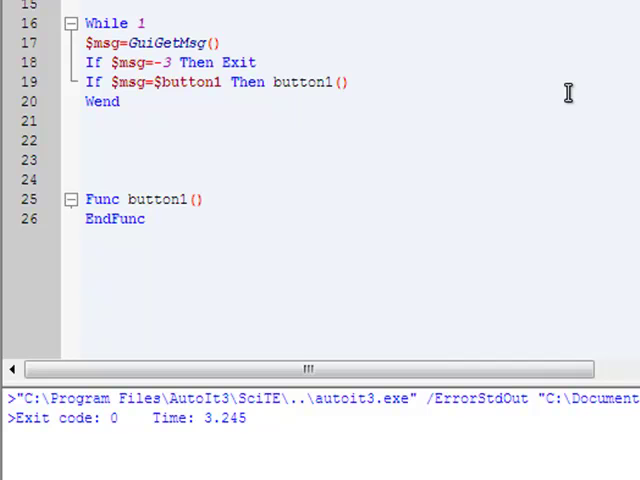
mouse_move(564, 28)
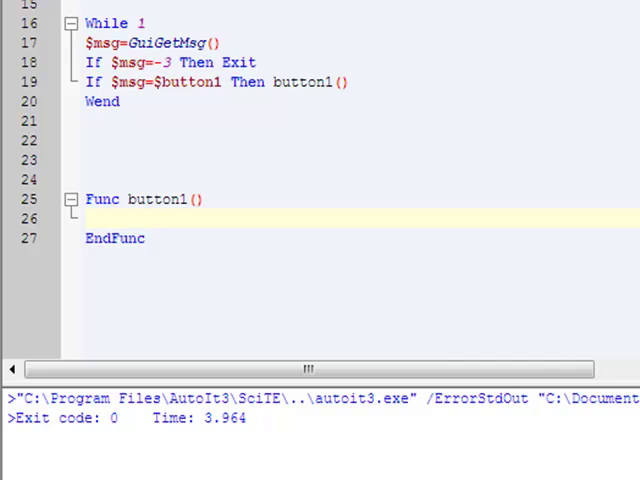
mouse_move(236, 36)
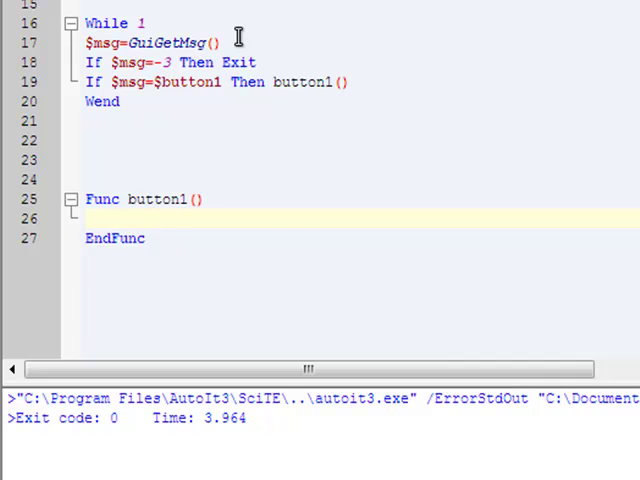
Write $read1 = GuiCtrlRead($input1) and $read2 = GuiCtrlRead($input2) inside button1.
click(116, 220)
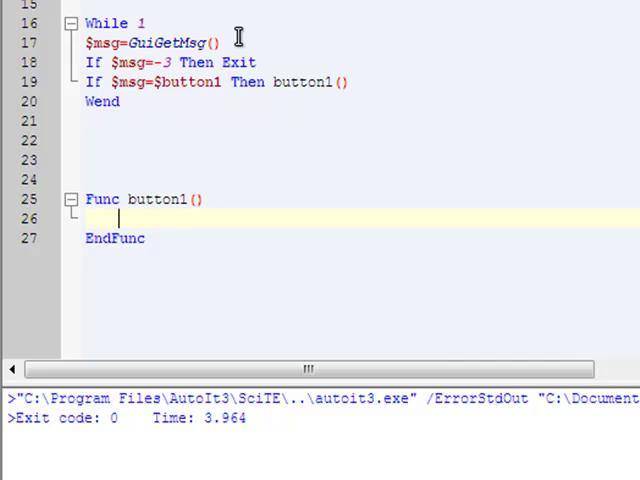
text($read1 = GuiCtrlRead($input1)
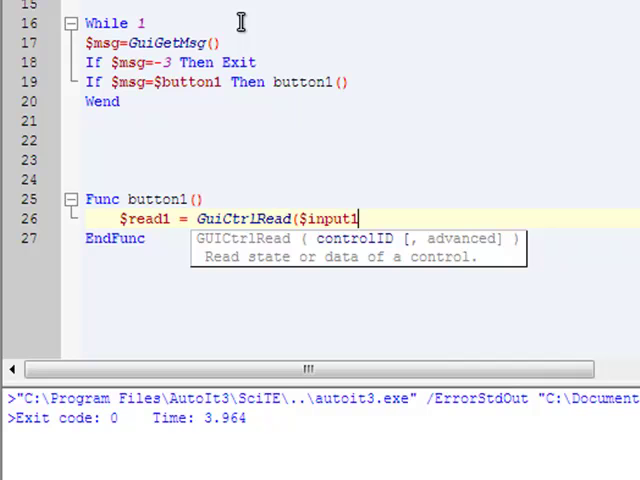
text($)
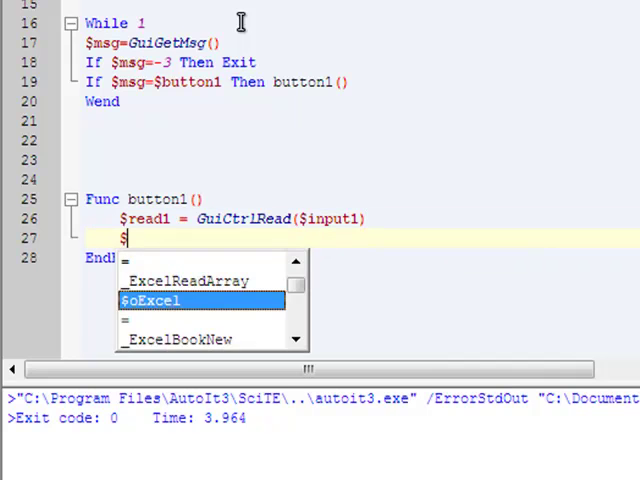
text(read2)
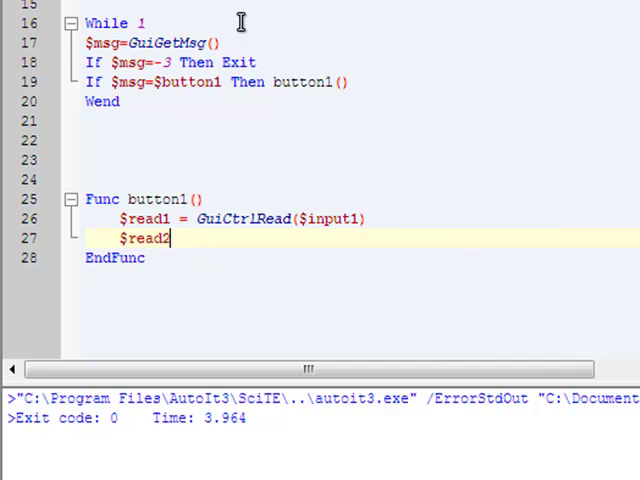
text(= GuiCtr)
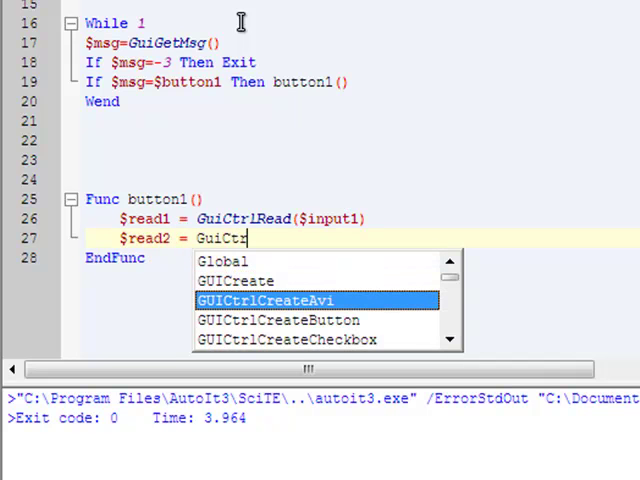
text(Read)
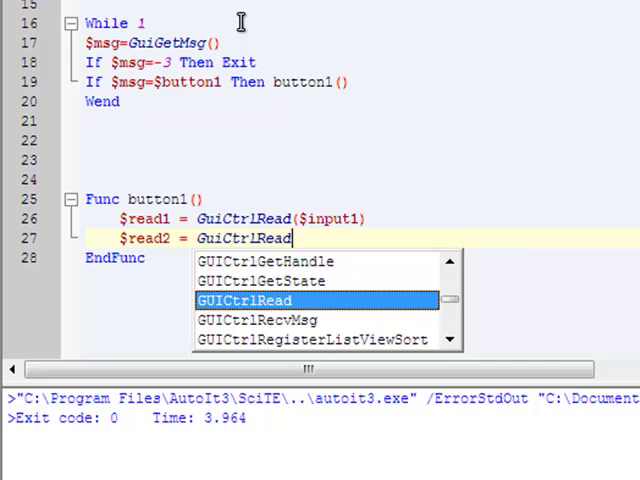
text(($inp)
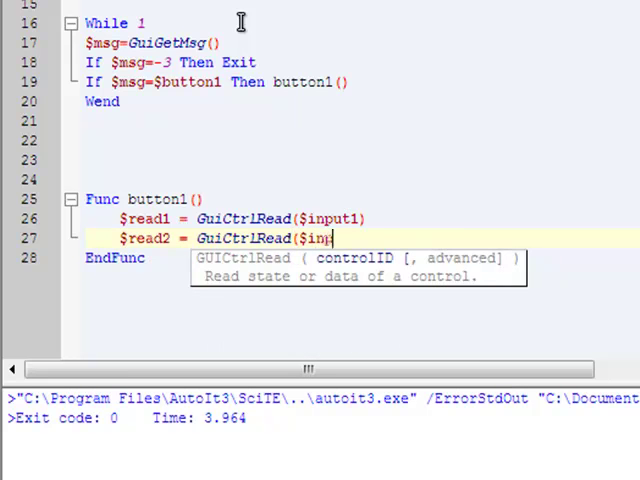
text(ut2))
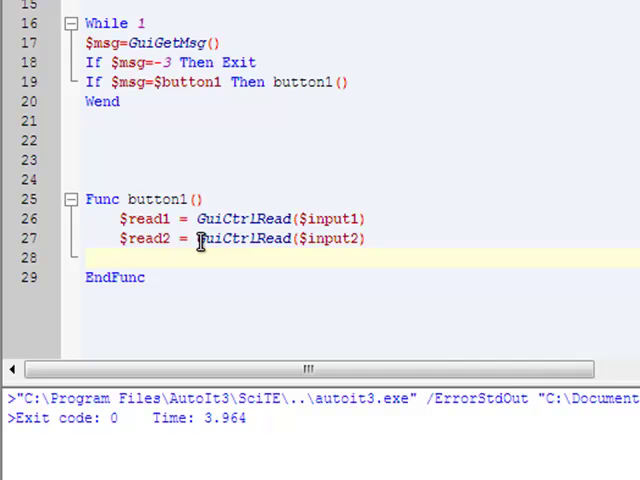
Initialise $i and begin a Do loop with a GuiCtrlSetData call on $label3.
text($i =)
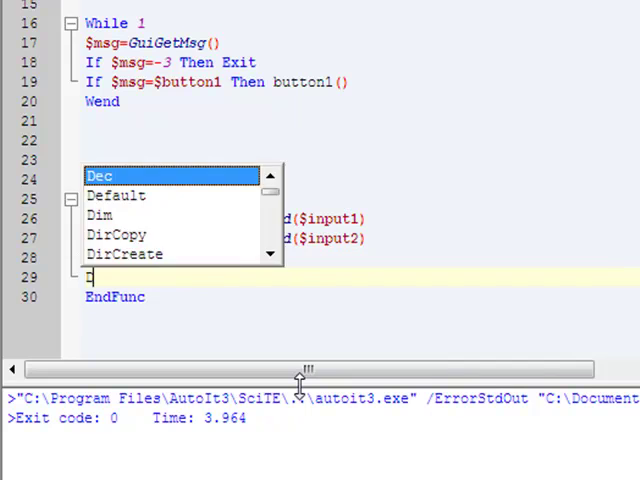
text(Do)
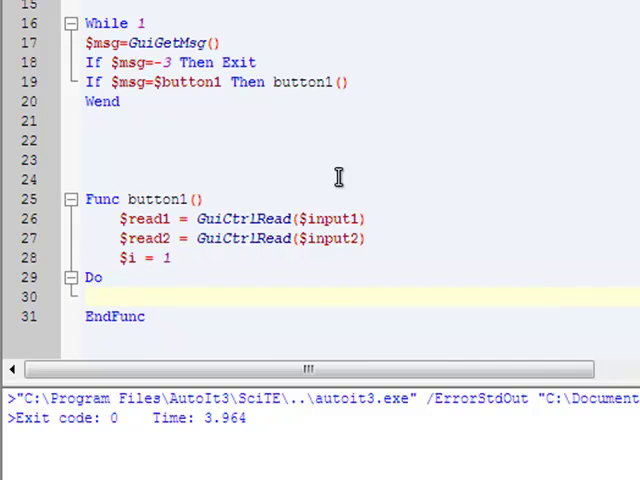
text(GuiCtr)
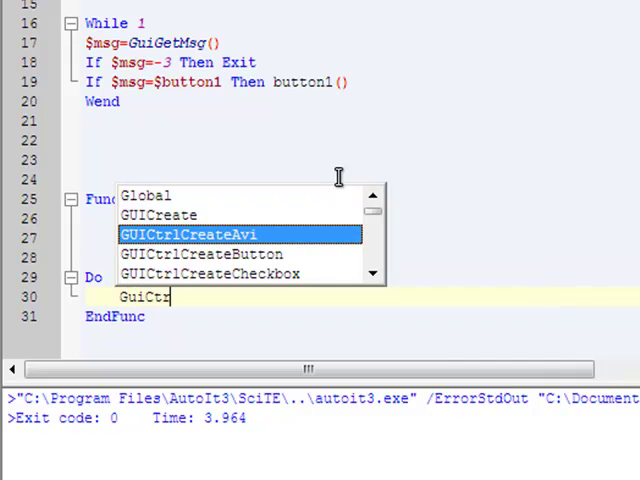
text(SetData($)
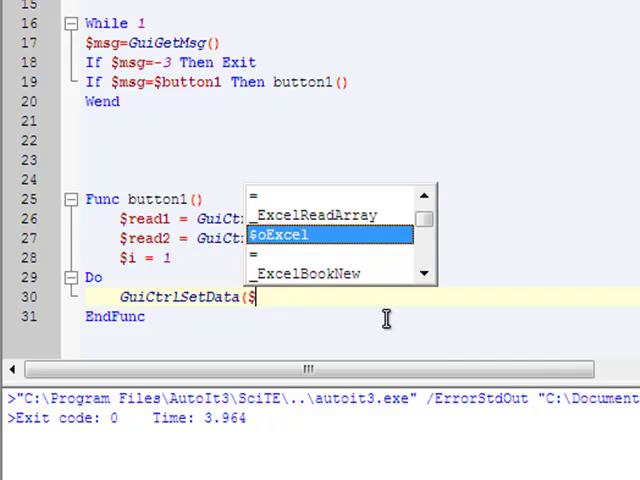
text(label3)
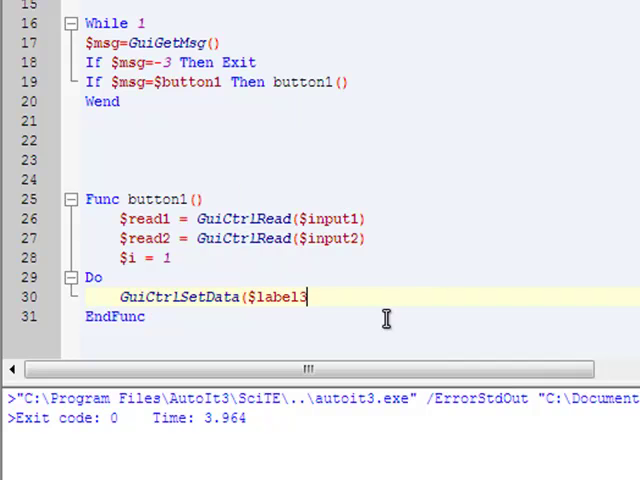
text(,)
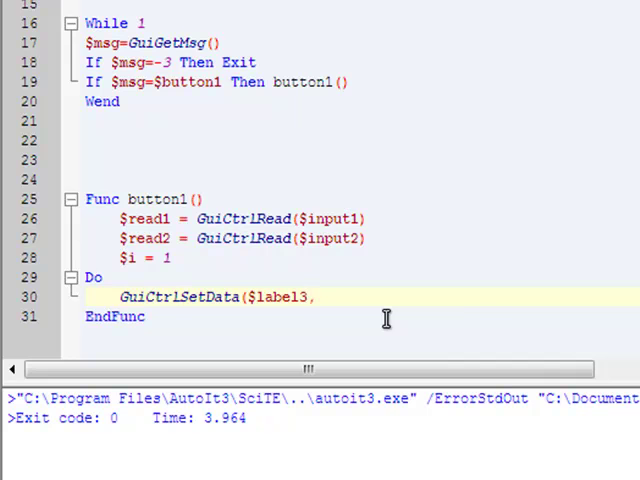
Complete the label text as "Reps Done = " & $i and start the increment line.
text(("How)
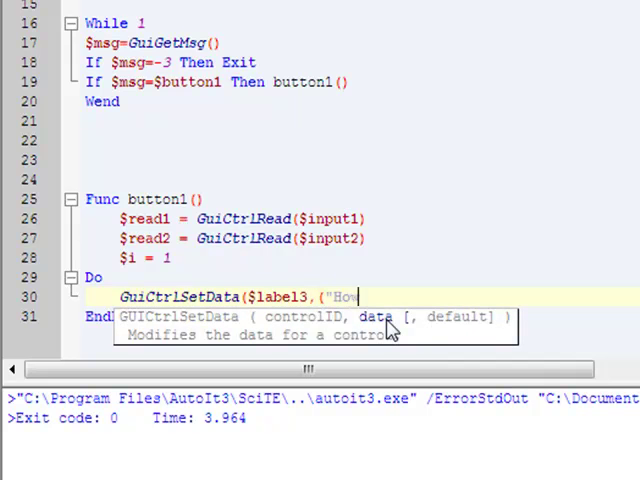
text(Reps Done =)
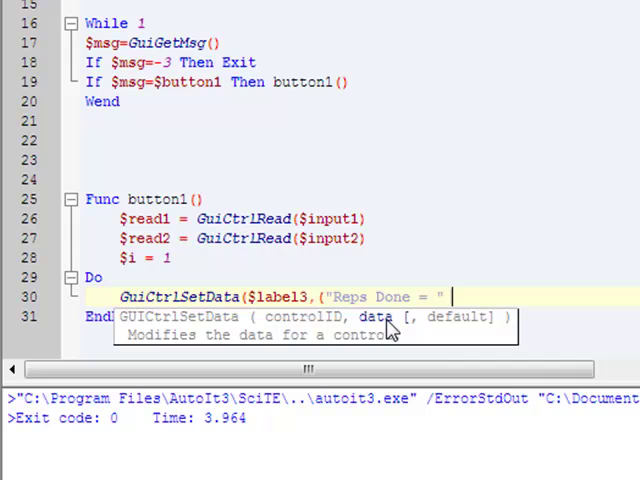
text(&)
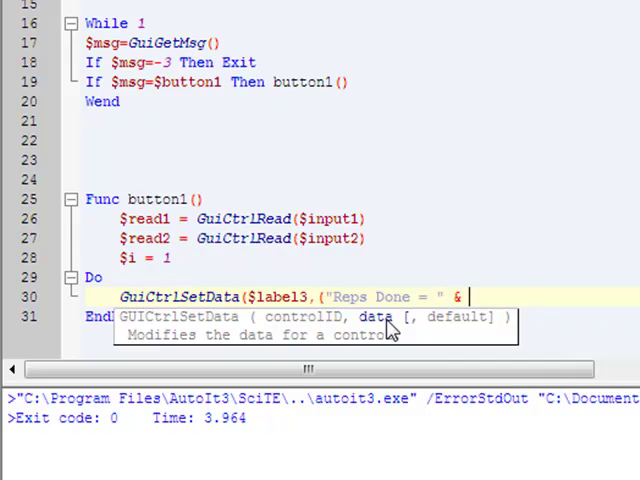
text($i)
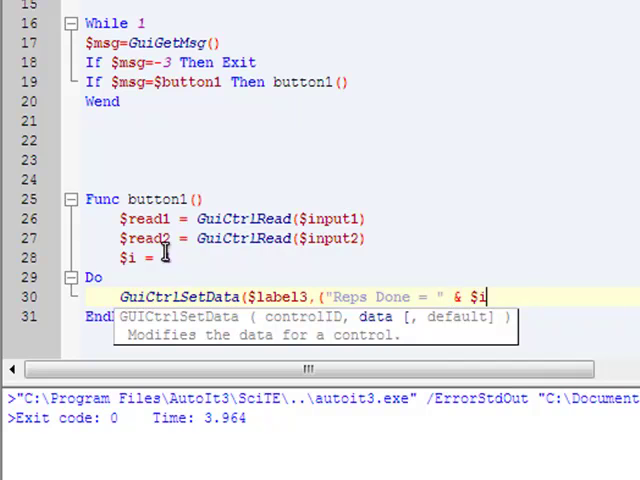
text(1)
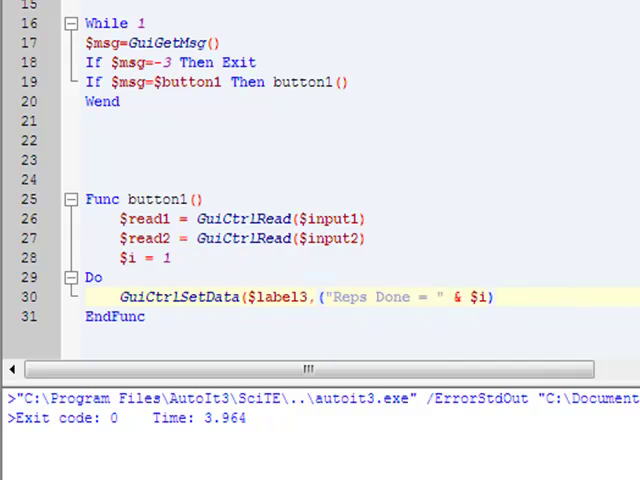
text($i = 1 +)
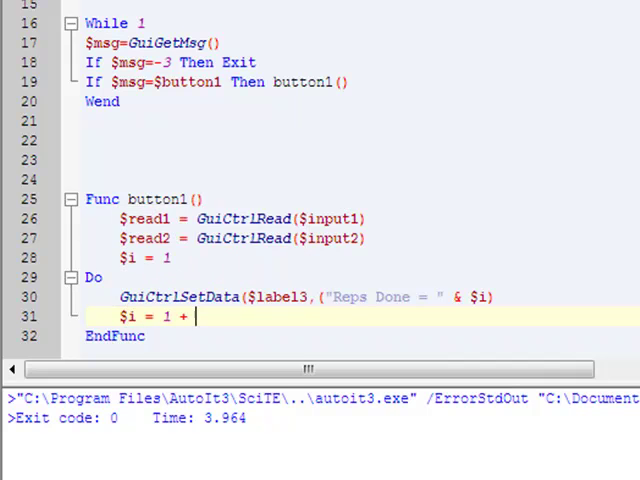
Finish $i = $i + 1 and close the loop with Until $i = $read1.
key(BackSpace)
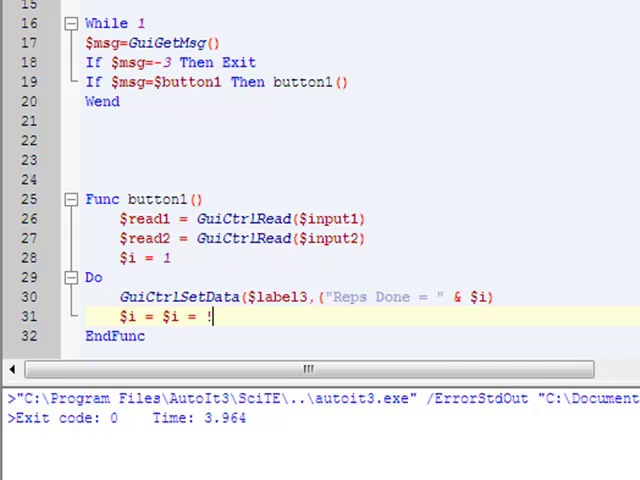
text(+ 1)
text(Until)
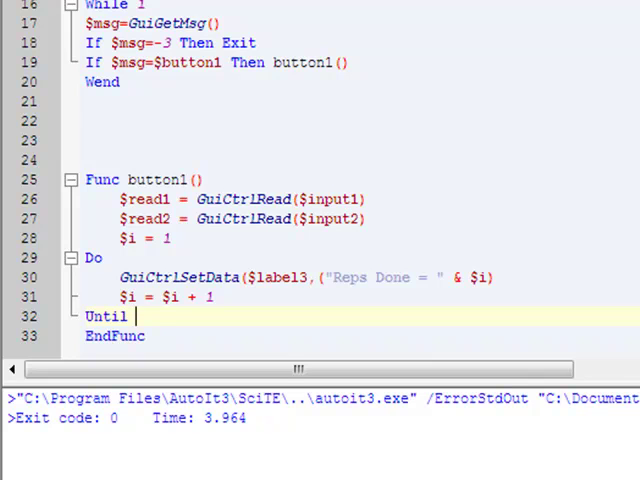
text($i =)
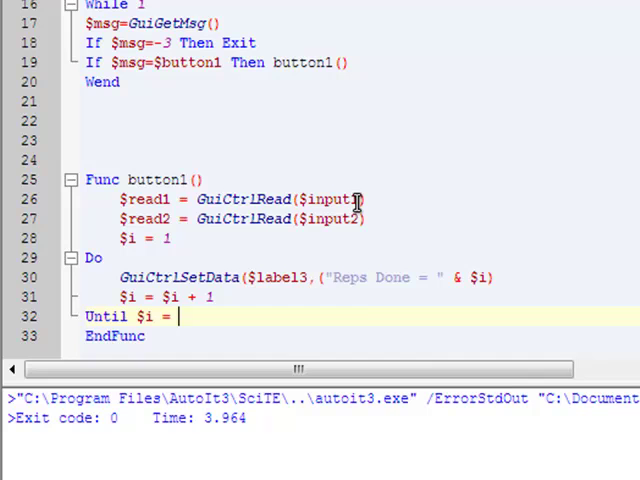
text($read1)
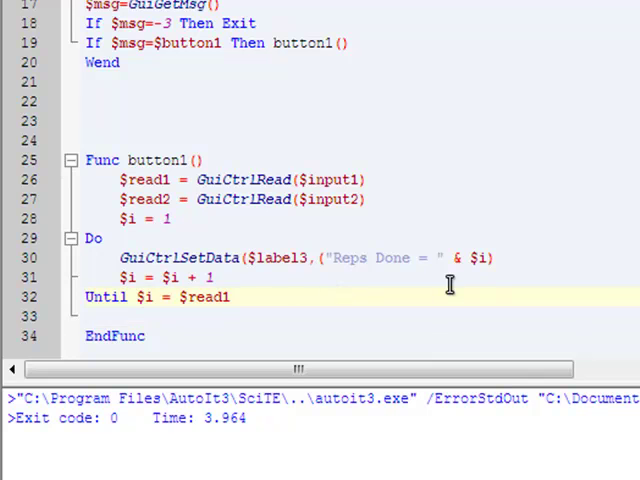
Insert Sleep($read2) before the Until line.
text(Sl)
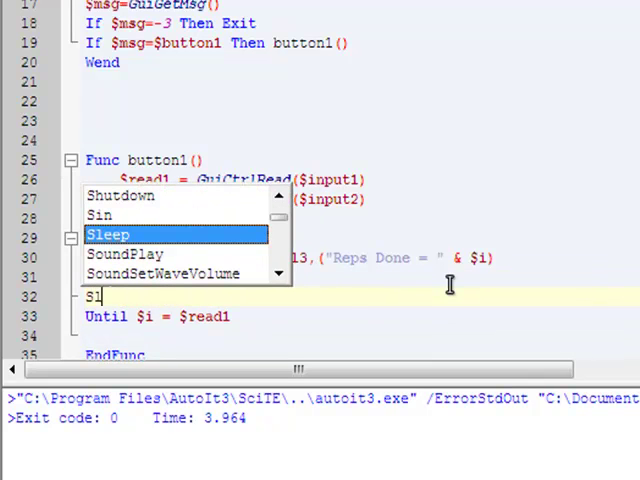
text(Sleep($)
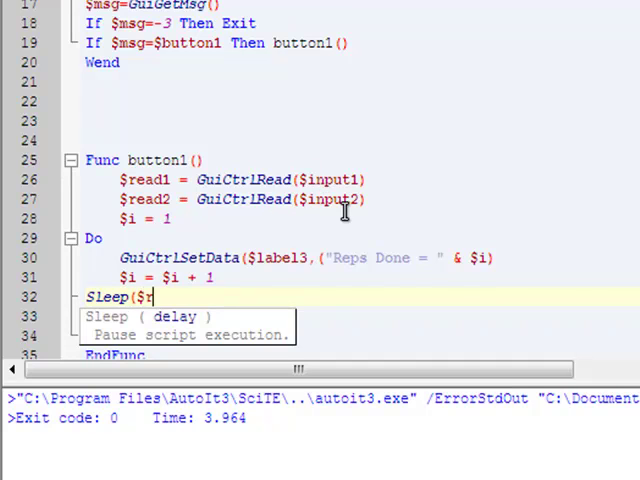
text(read2))
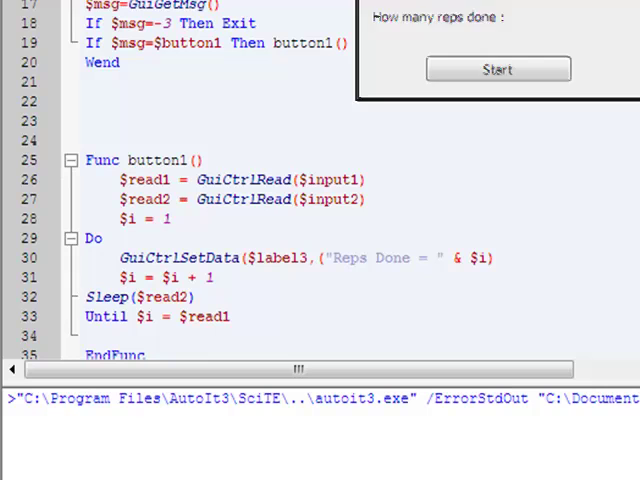
Change Until to $i = $read1 + 1, rerun the script and press Start to test.
click(498, 68)
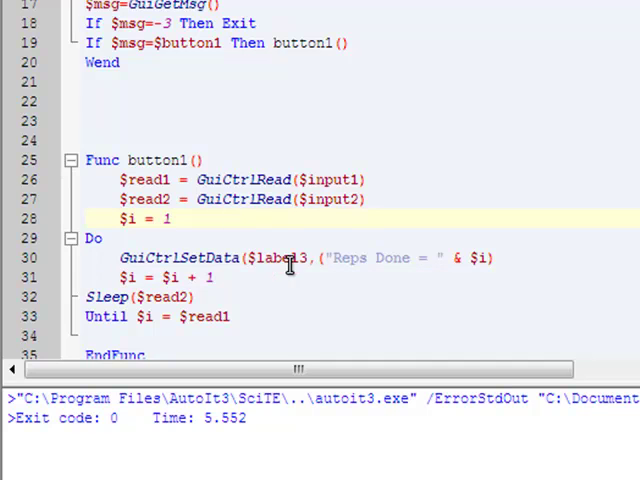
click(244, 316)
text( + 1)
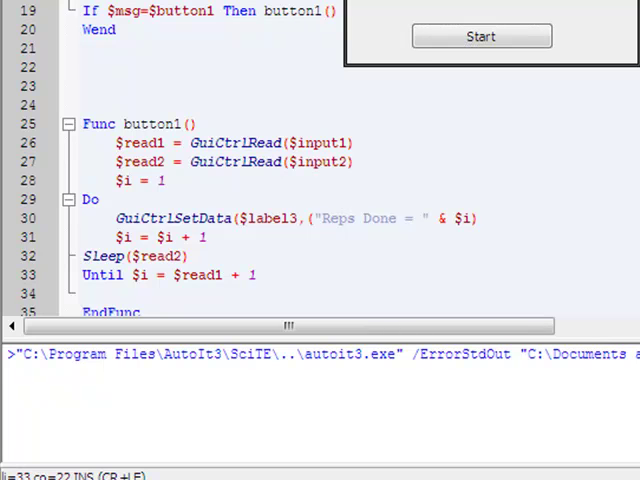
click(480, 36)
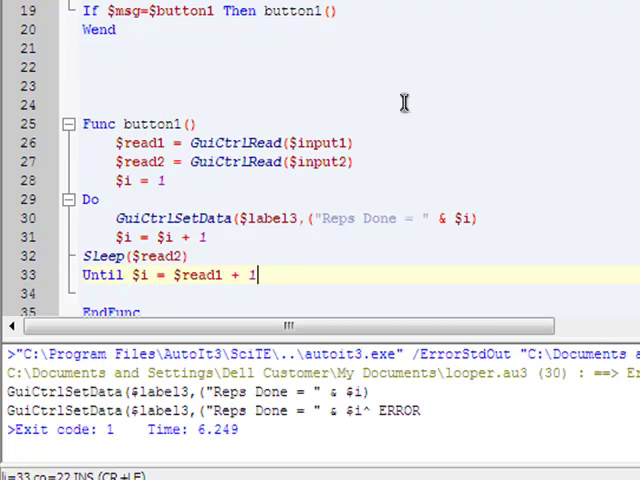
mouse_move(412, 288)
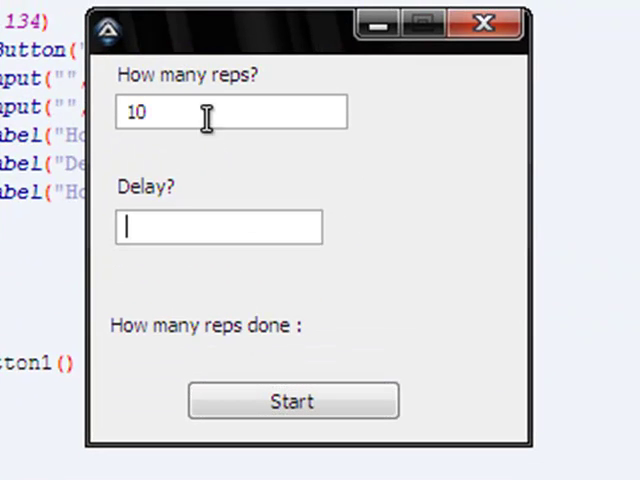
Enter 10 reps and a 400 delay and start the count to reach Reps Done = 10.
text(40)
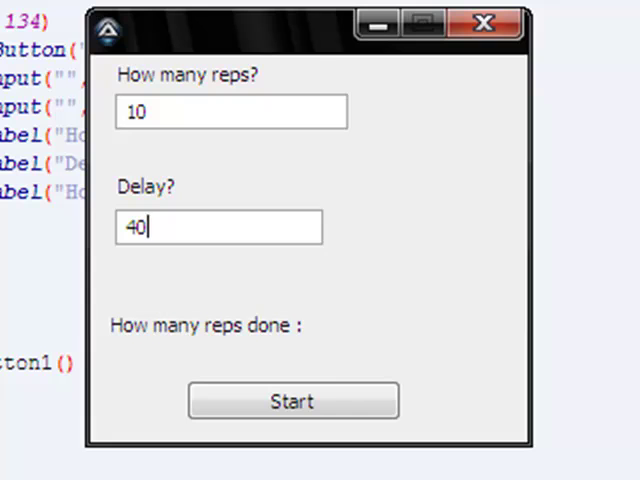
click(292, 400)
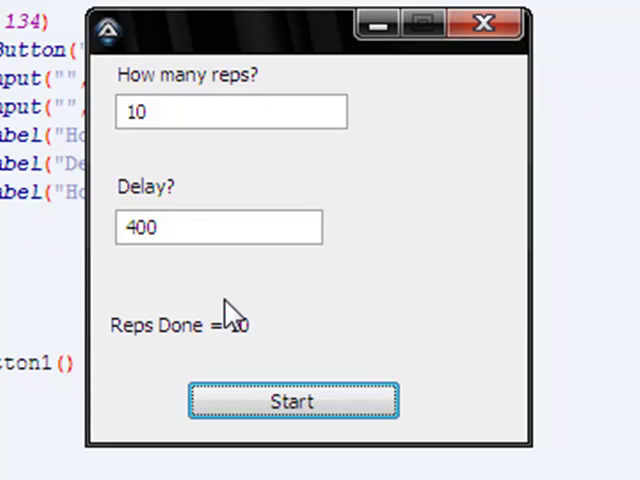
mouse_move(264, 308)
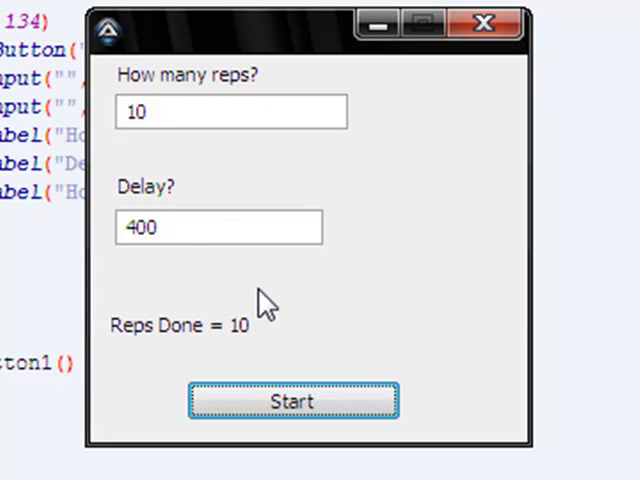
Set the delay to 2000 and start the count, watching Reps Done climb.
text(2000)
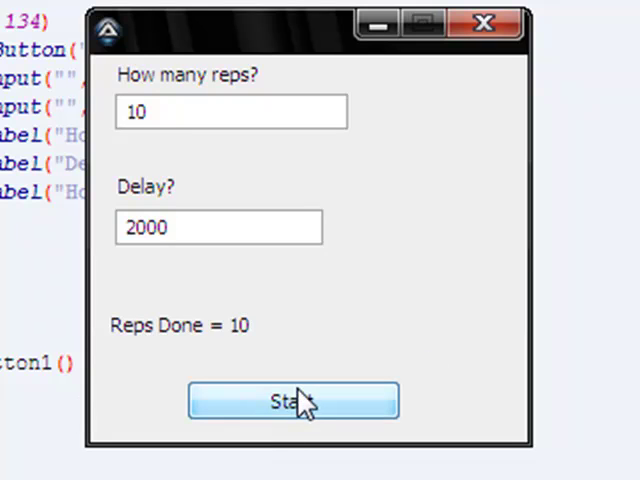
click(292, 400)
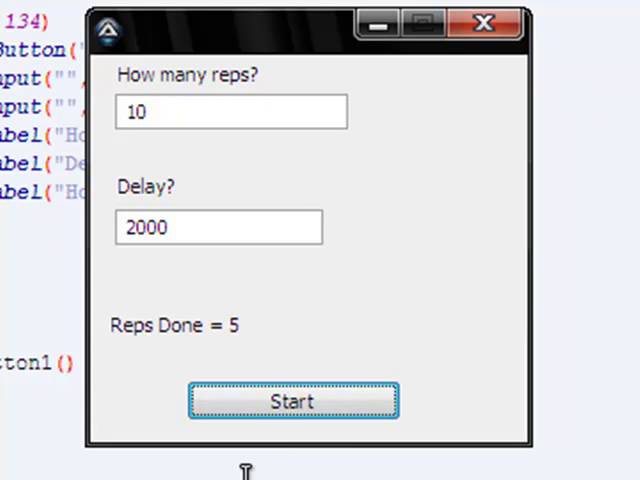
click(292, 400)
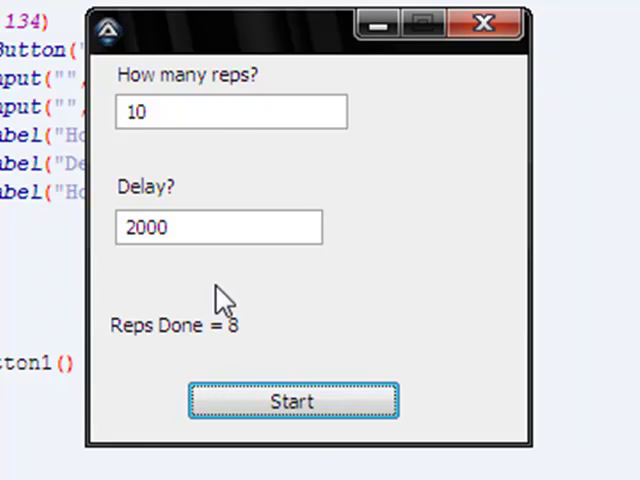
click(292, 400)
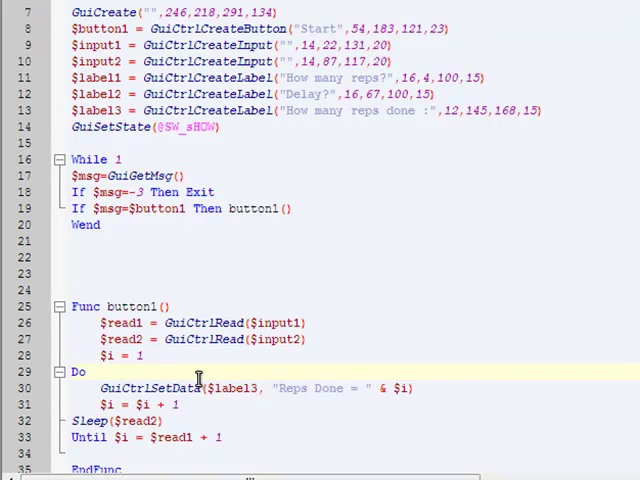
click(90, 372)
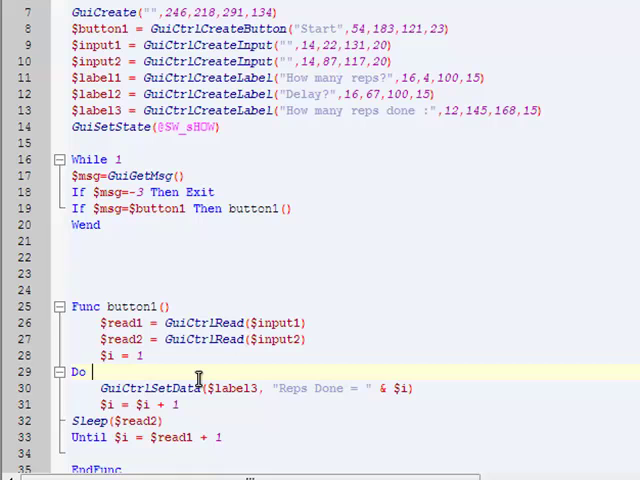
mouse_move(148, 468)
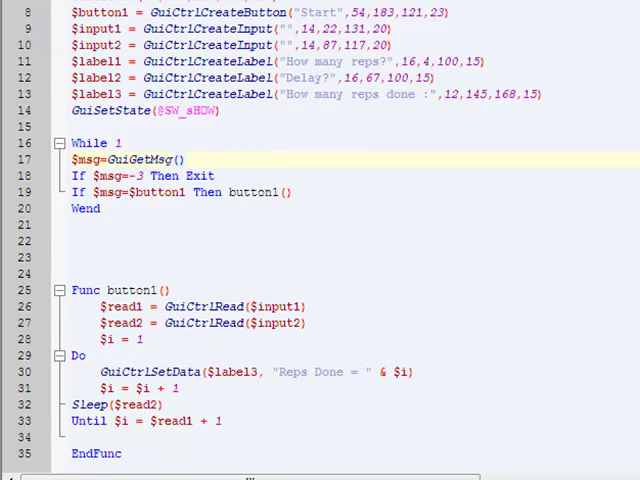
scroll(up, 3)
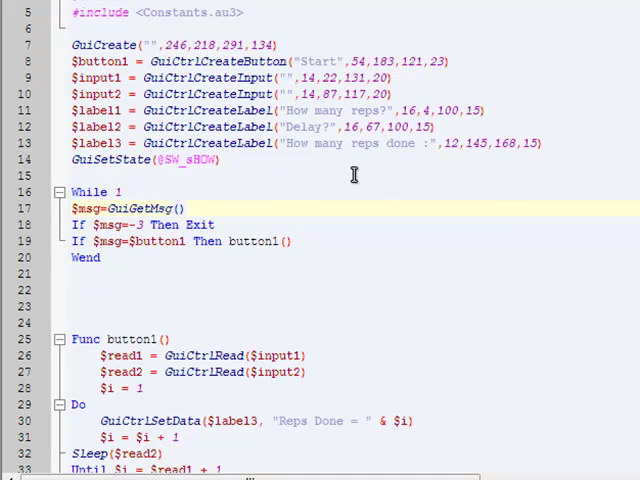